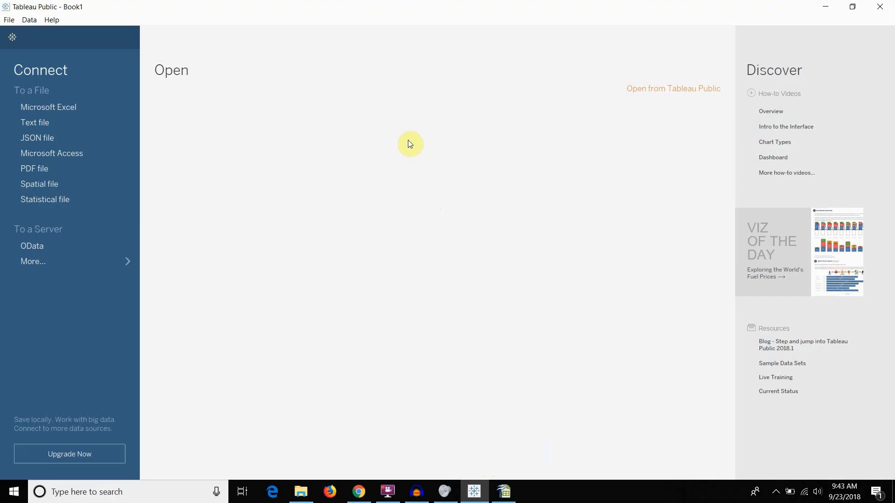
mouse_move(404, 143)
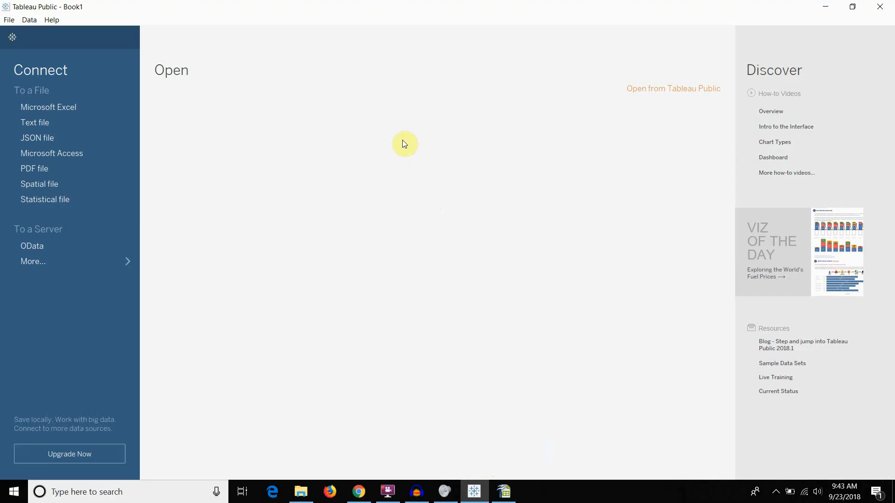
mouse_move(430, 135)
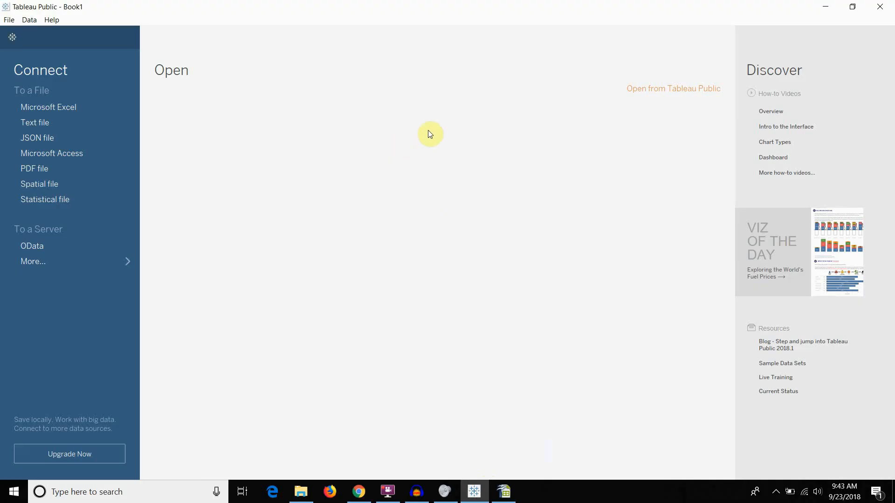
mouse_move(456, 132)
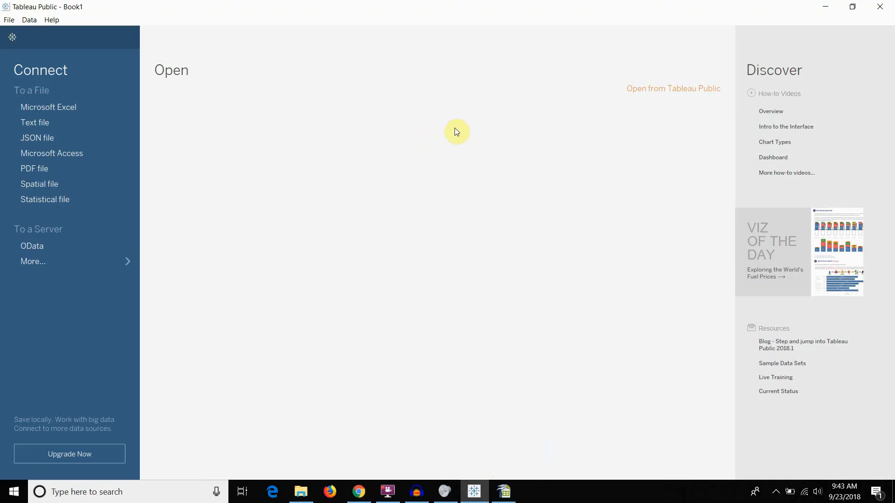
- Review the Superstore workbook's Returns and People sheets in Excel before returning to Tableau
click(502, 491)
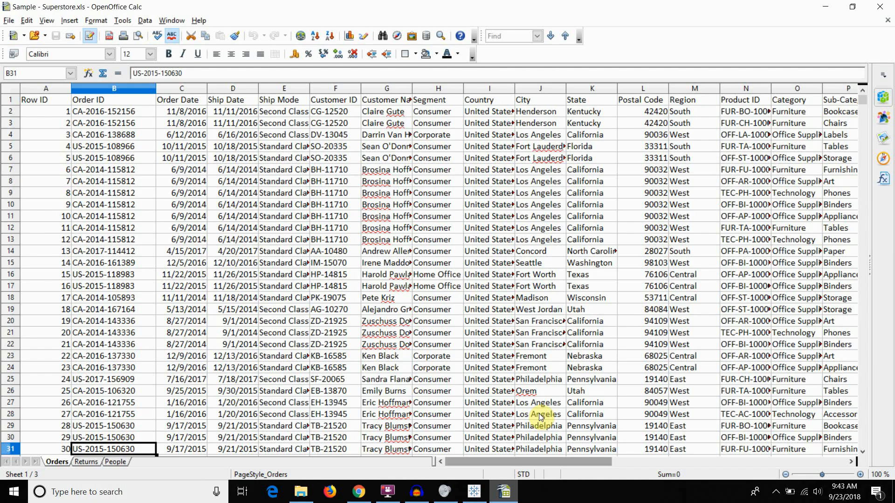
mouse_move(428, 216)
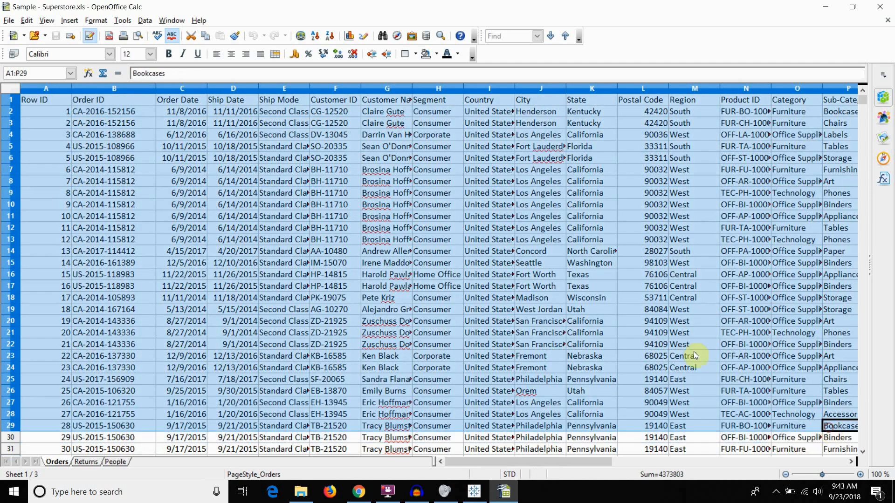
mouse_move(159, 142)
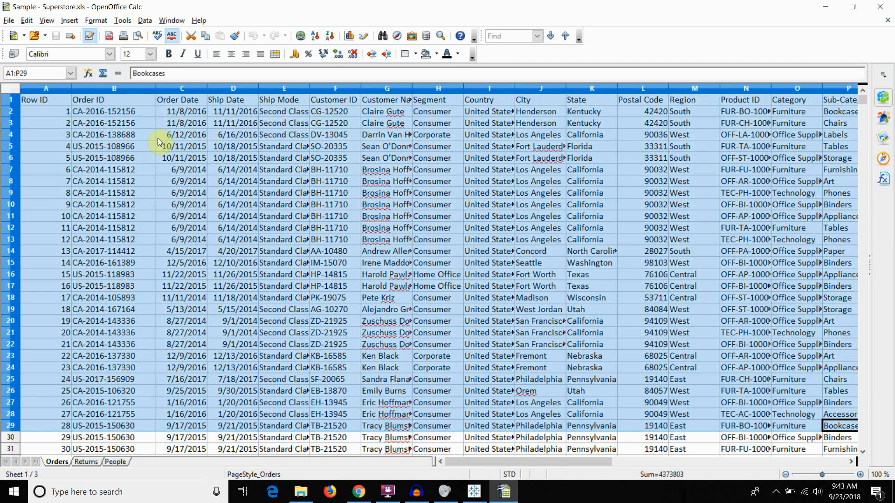
click(85, 462)
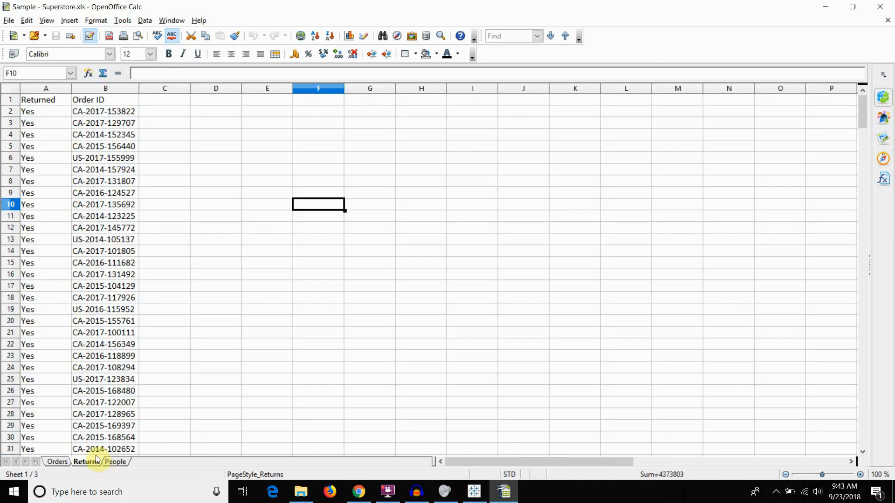
click(105, 111)
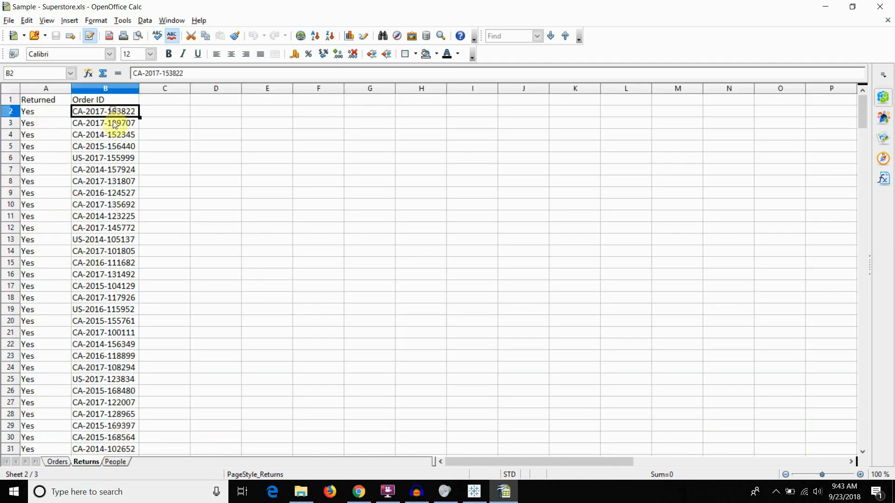
click(116, 461)
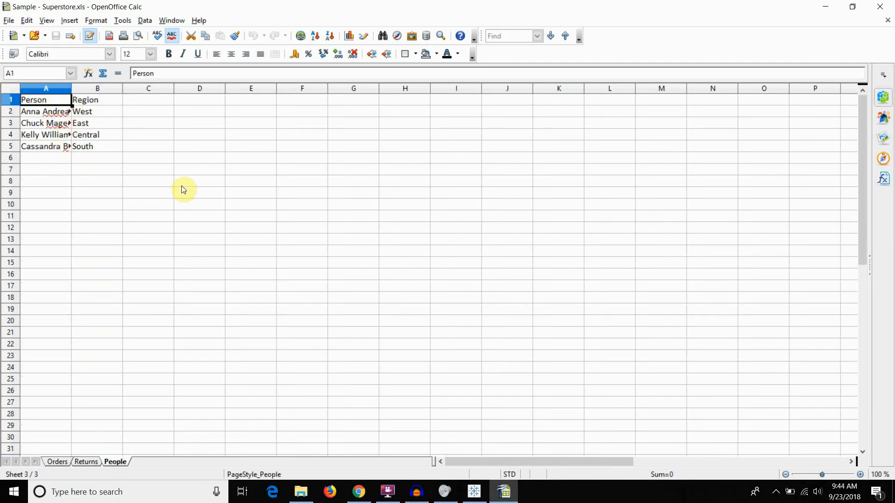
mouse_move(406, 292)
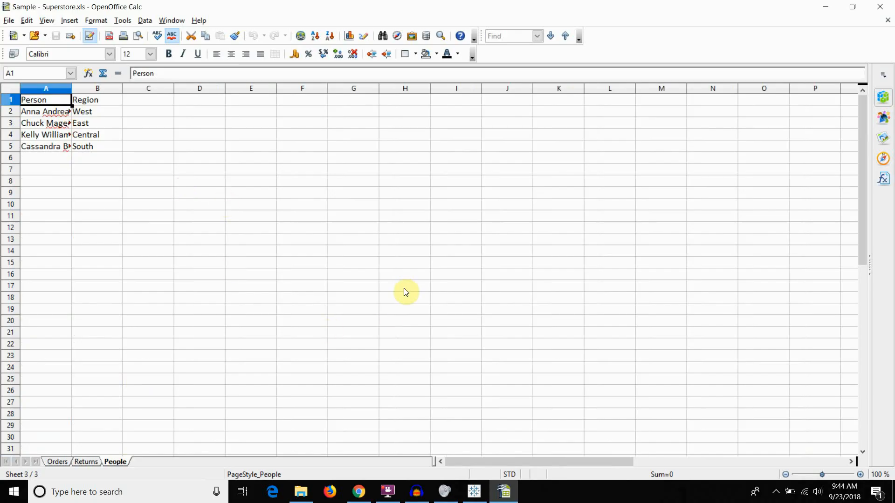
click(85, 461)
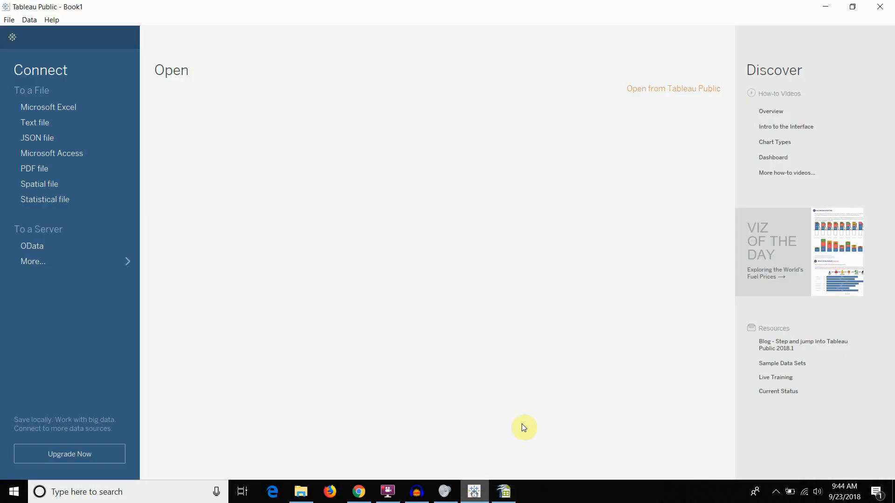
- Connect Tableau to the Sample - Superstore workbook from the Small Datasets folder
click(49, 108)
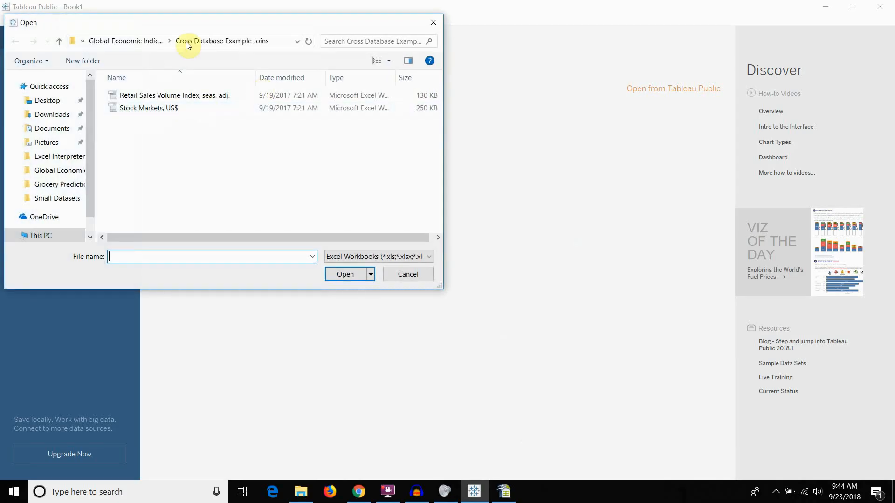
click(57, 198)
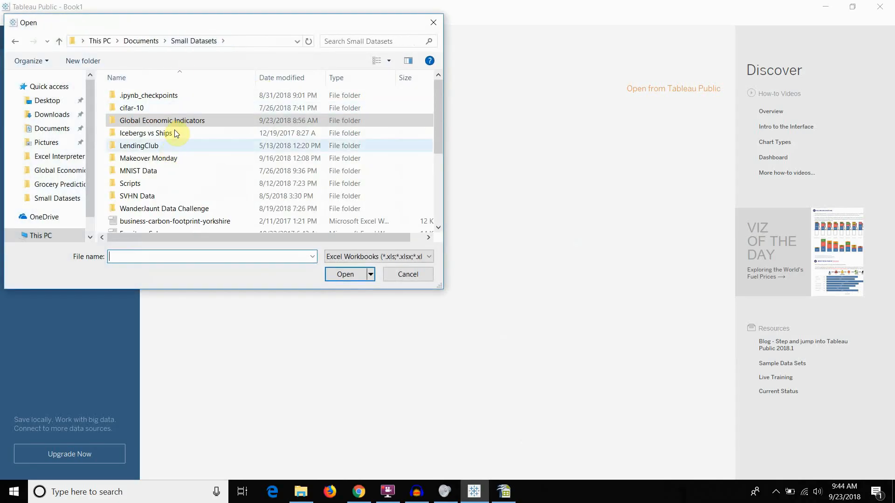
click(151, 202)
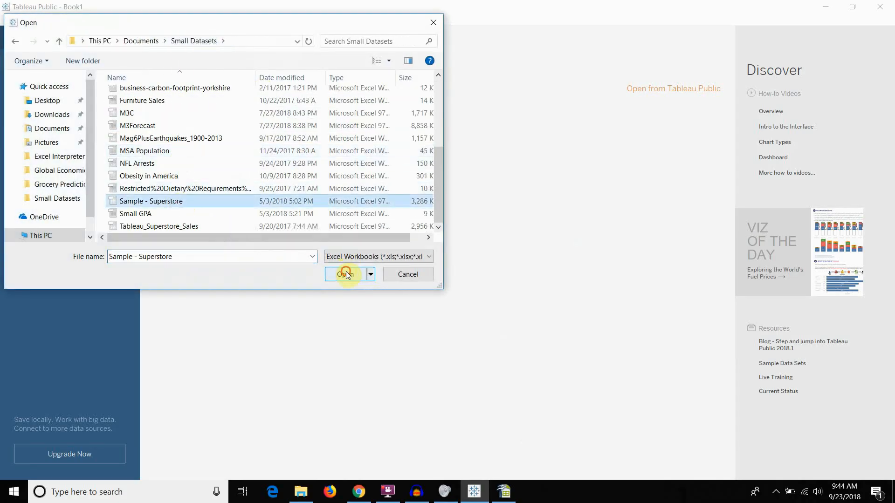
click(347, 274)
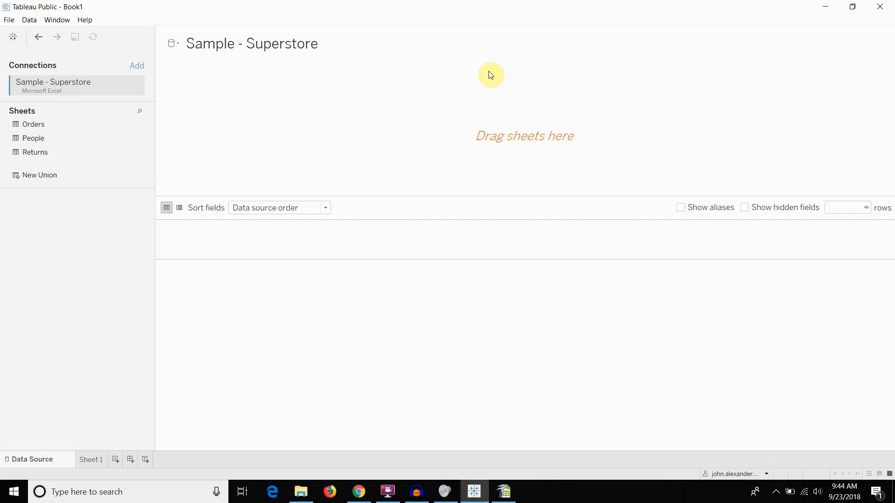
mouse_move(336, 85)
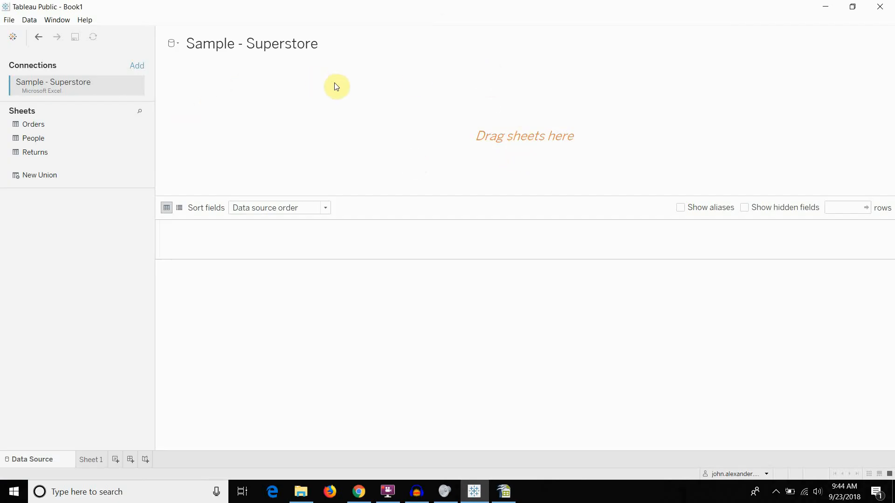
mouse_move(248, 180)
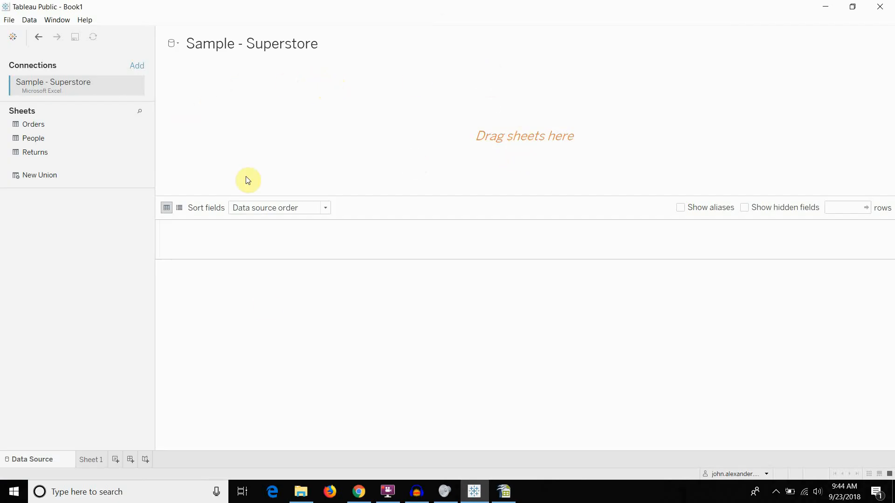
mouse_move(48, 124)
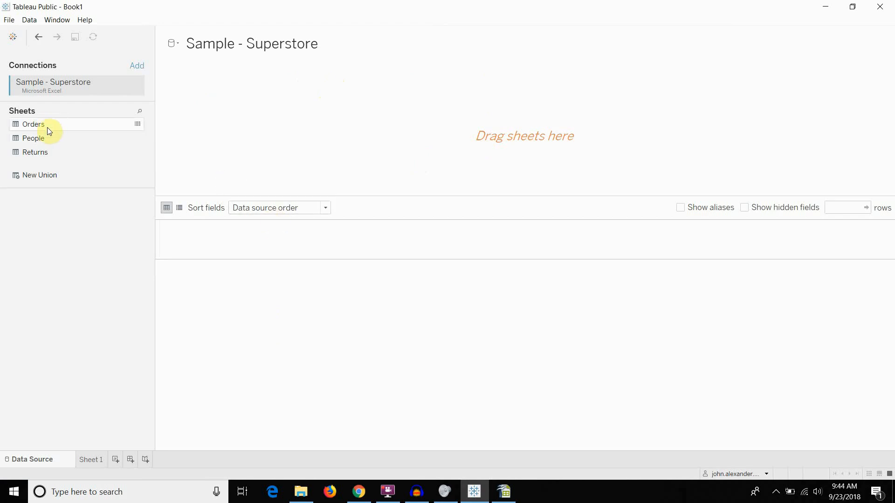
mouse_move(32, 124)
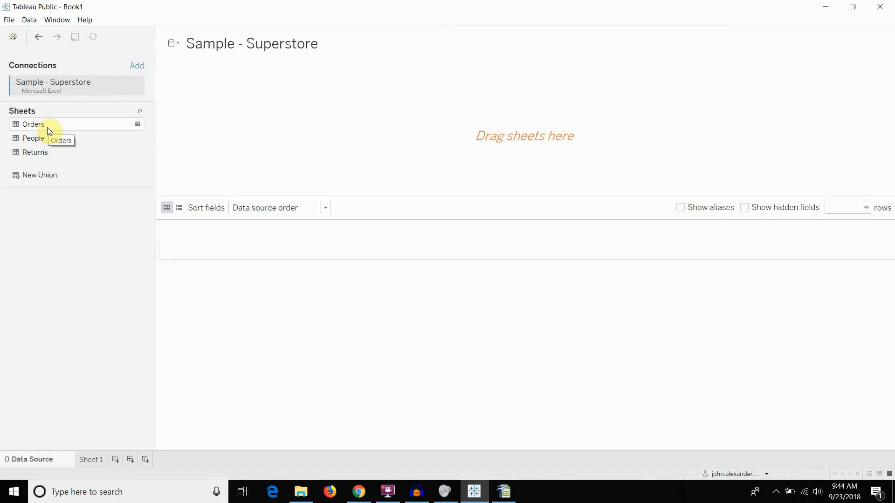
mouse_move(73, 111)
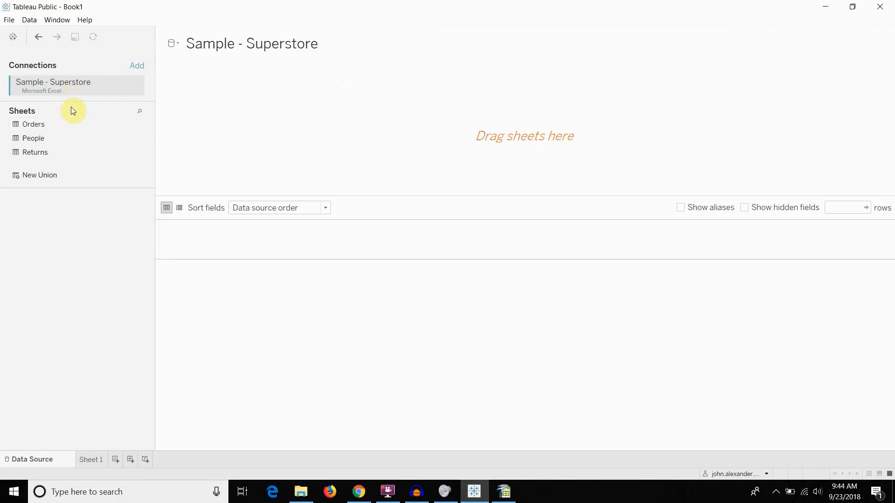
mouse_move(72, 124)
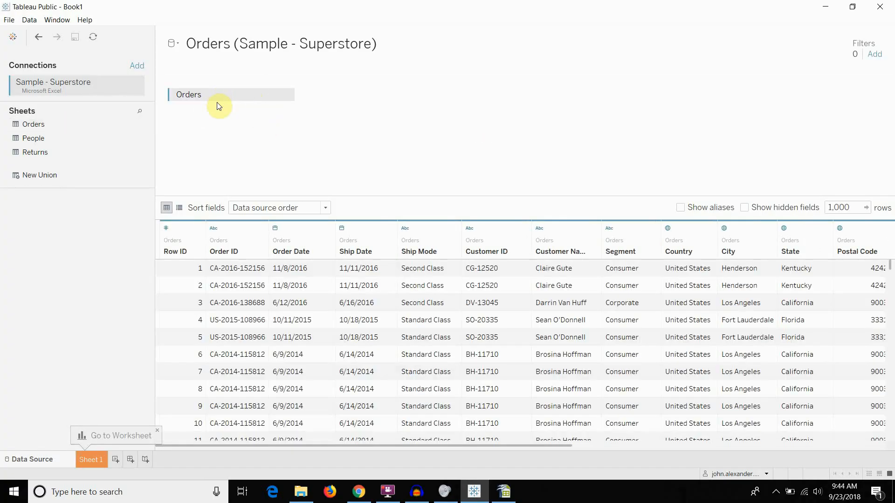
- Join the People sheet to Orders, then show the empty worksheet Sheet 1
drag(33, 138, 172, 141)
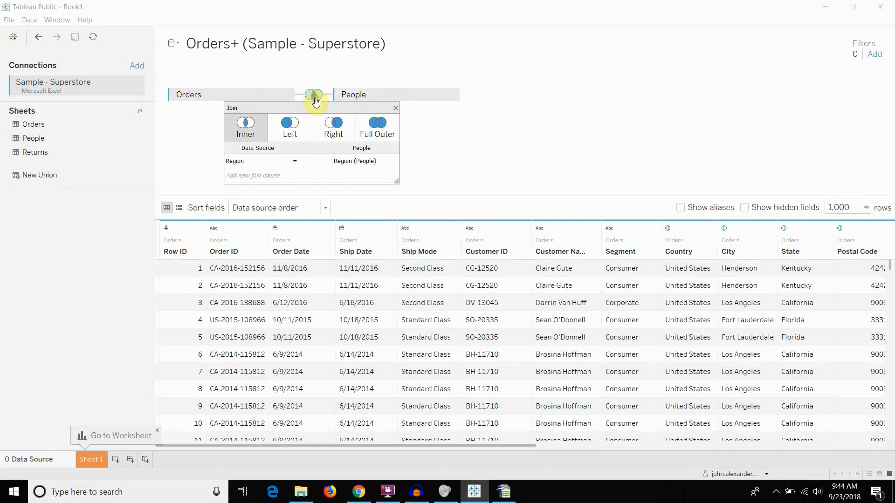
mouse_move(381, 164)
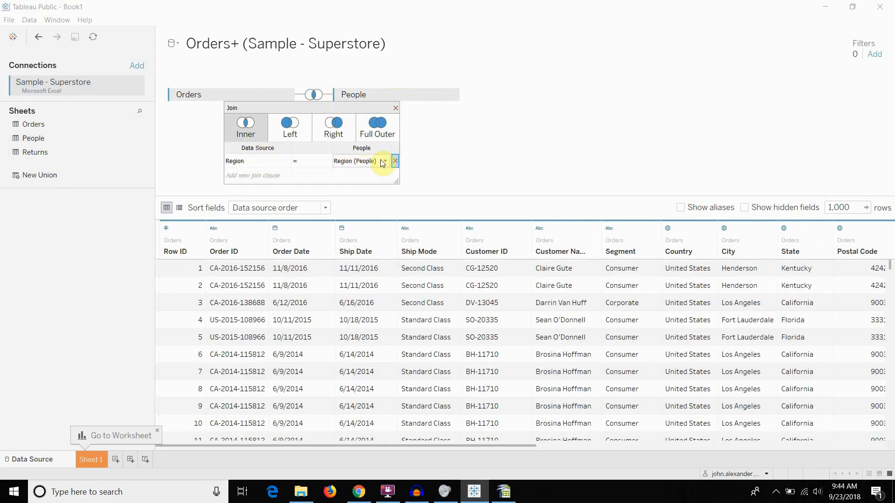
mouse_move(34, 152)
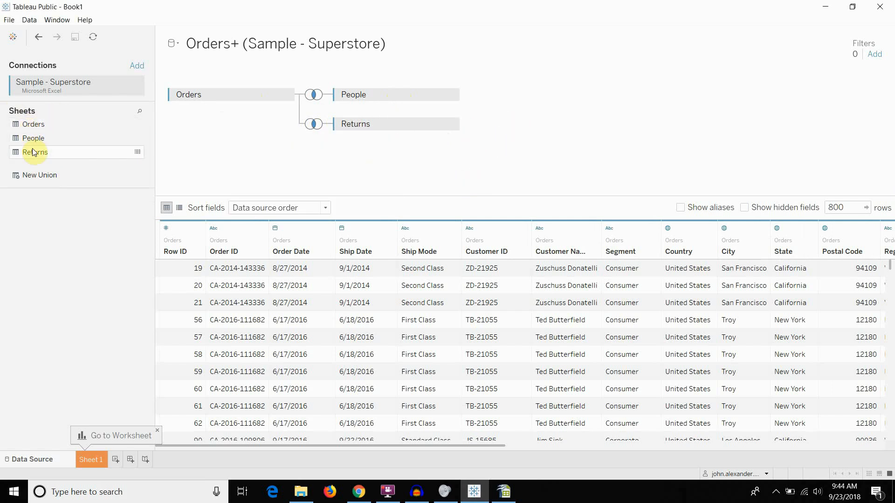
mouse_move(270, 147)
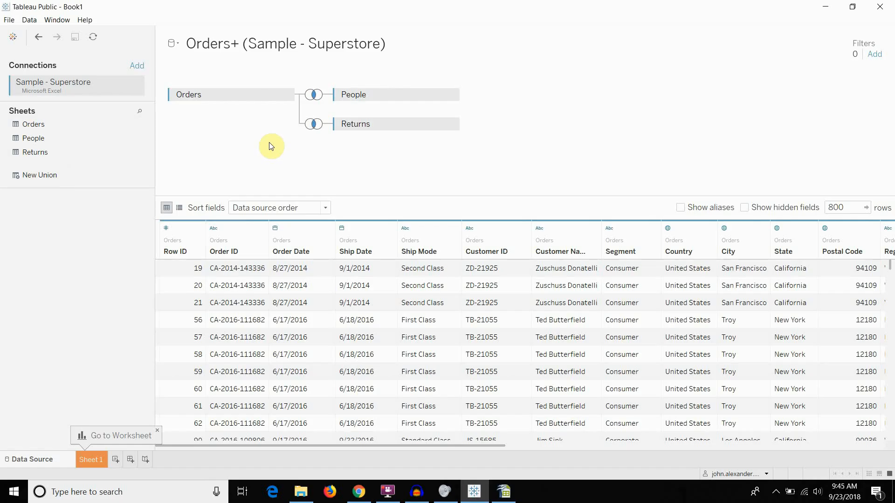
mouse_move(223, 82)
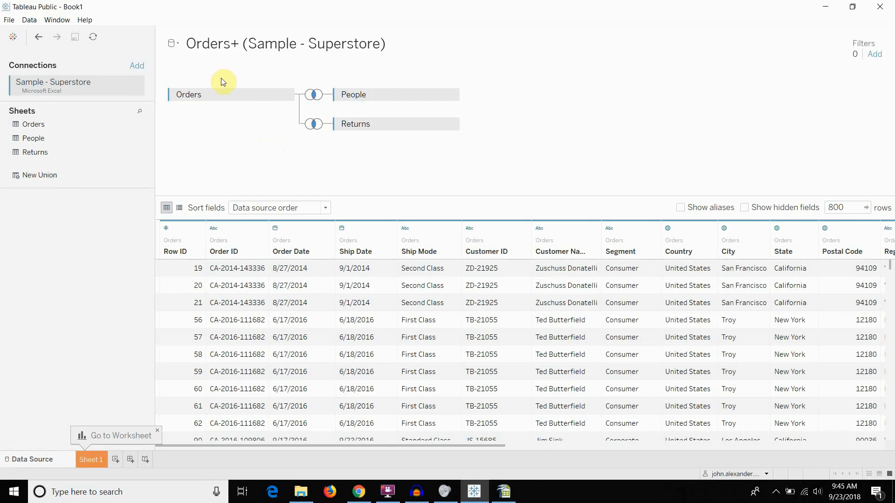
mouse_move(489, 80)
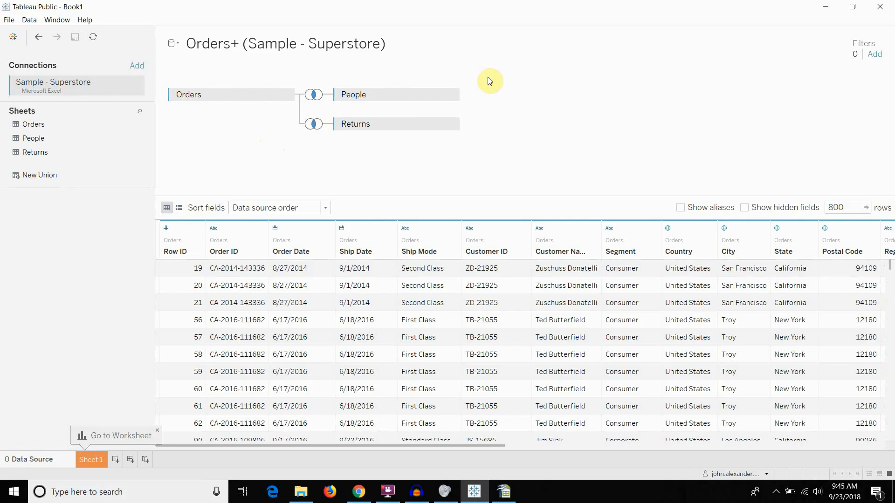
mouse_move(645, 92)
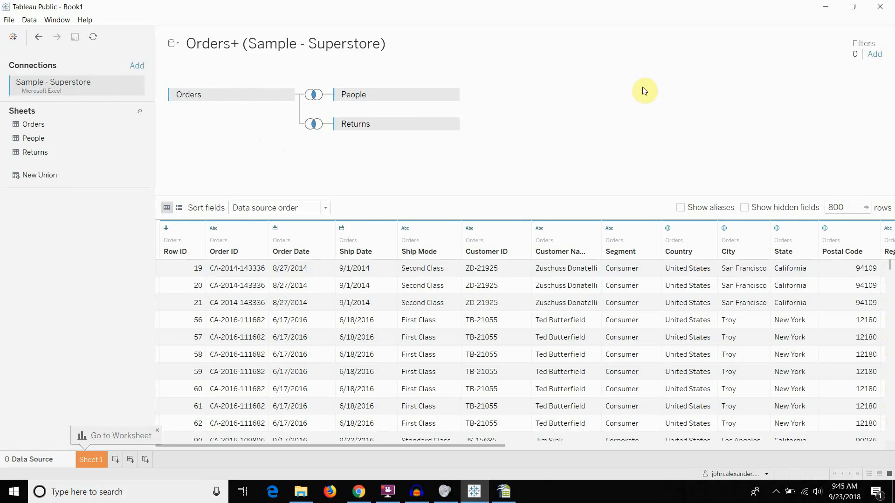
mouse_move(616, 121)
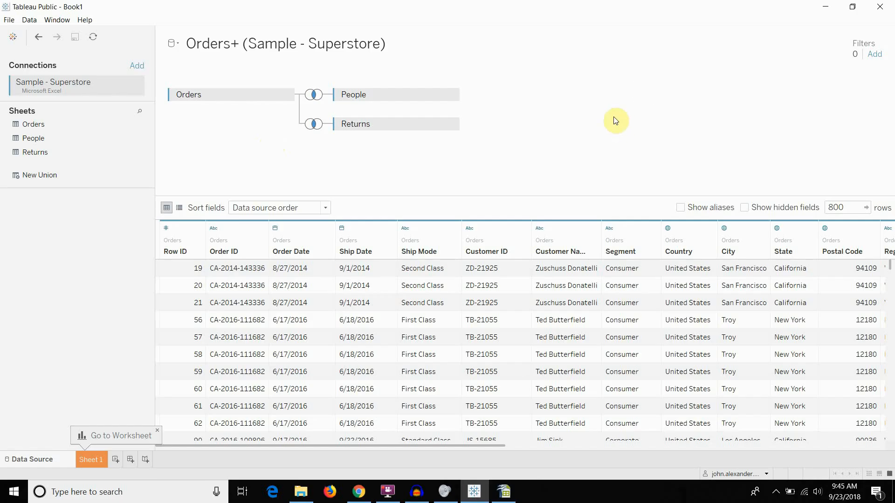
mouse_move(130, 390)
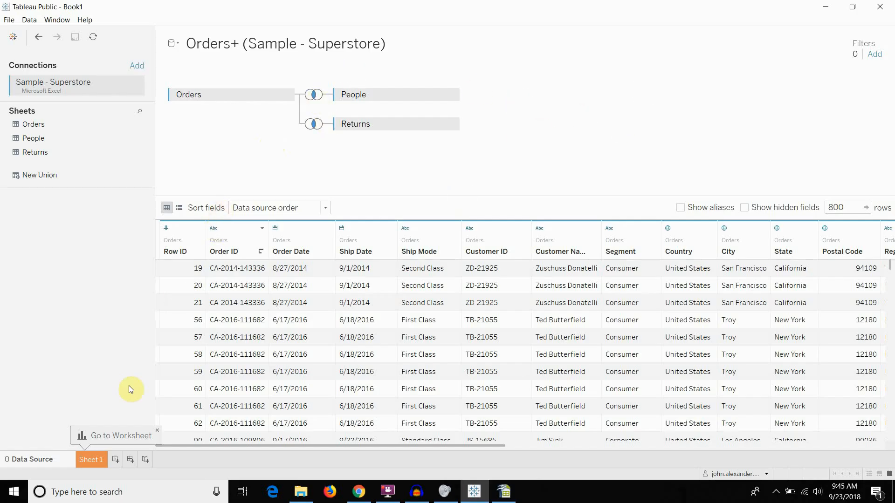
click(91, 459)
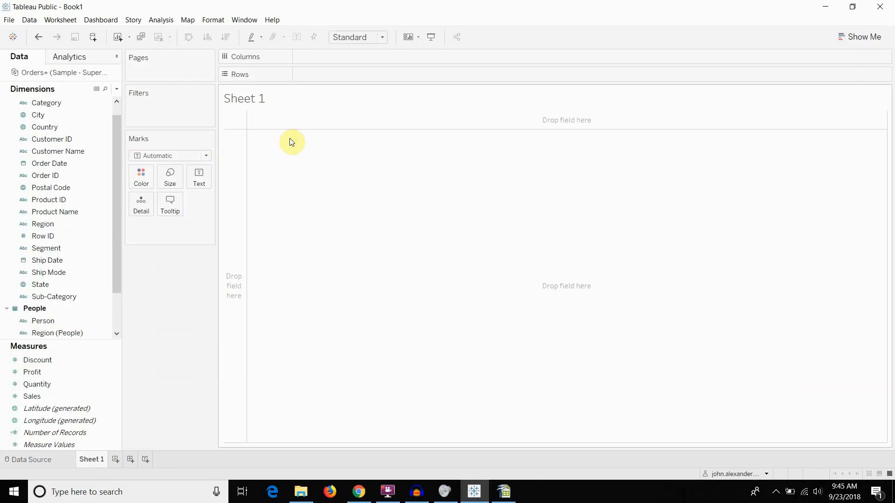
mouse_move(370, 171)
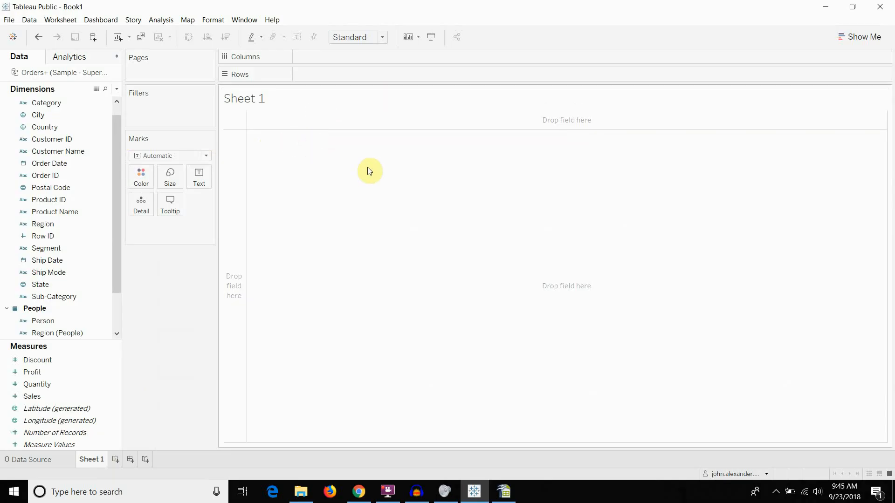
mouse_move(489, 184)
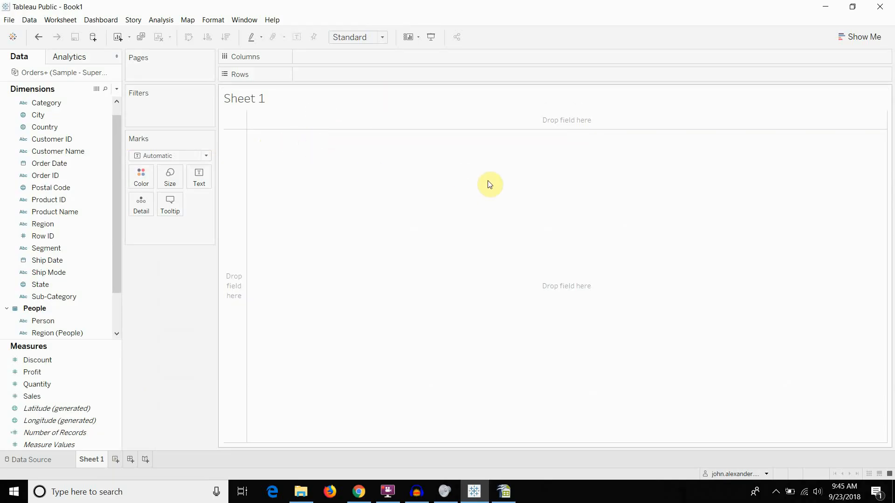